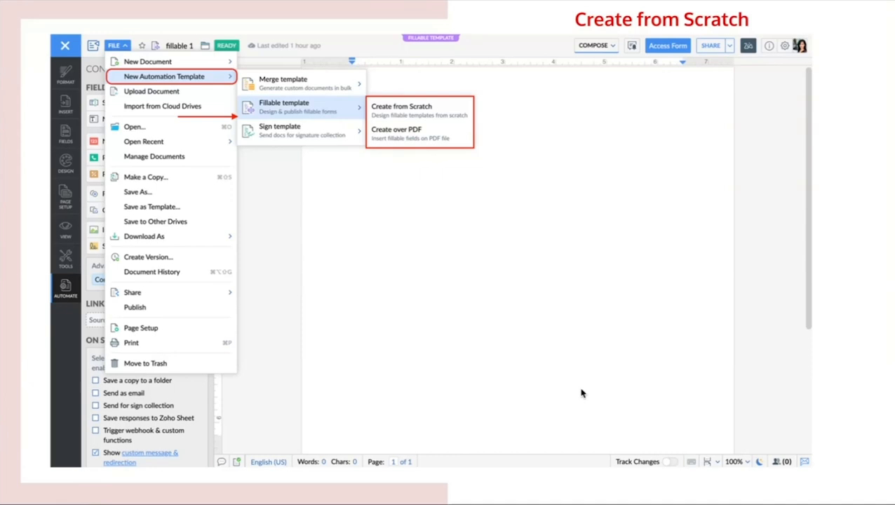
Create a new fillable template over the Aadhaar enrolment, correction and update PDF
click(396, 129)
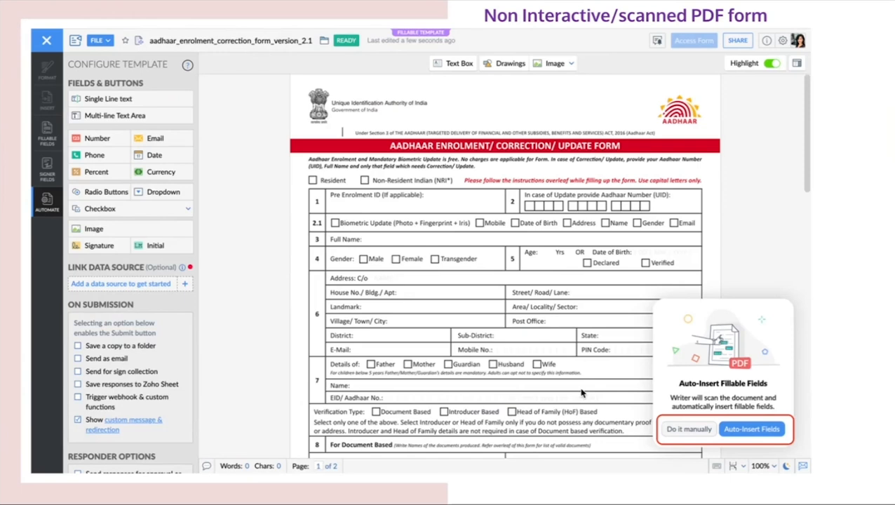
click(751, 429)
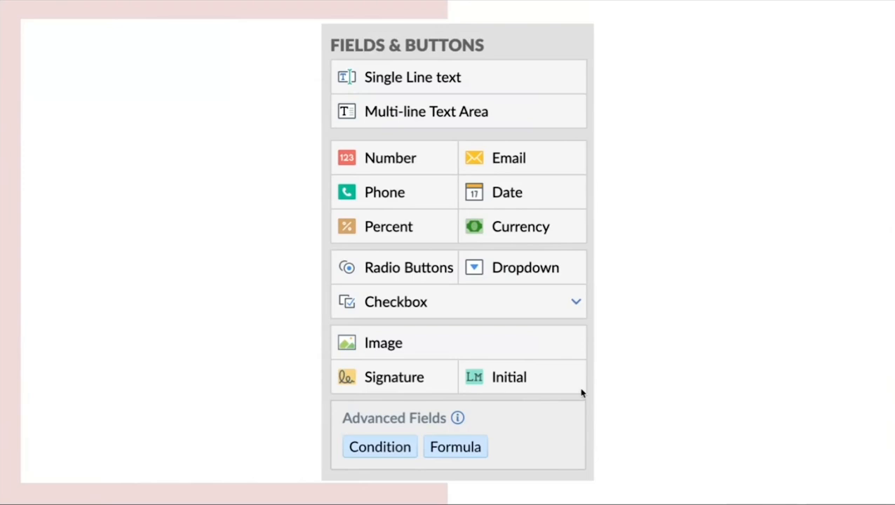
Relabel the Address text areas and pre-fill Address 2 with '1st cross street, MGR road, Chennai.'
click(426, 111)
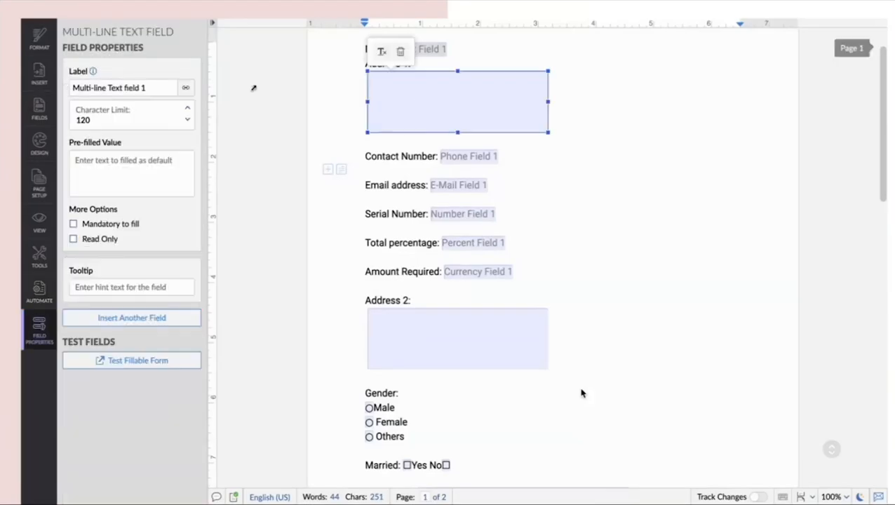
click(123, 87)
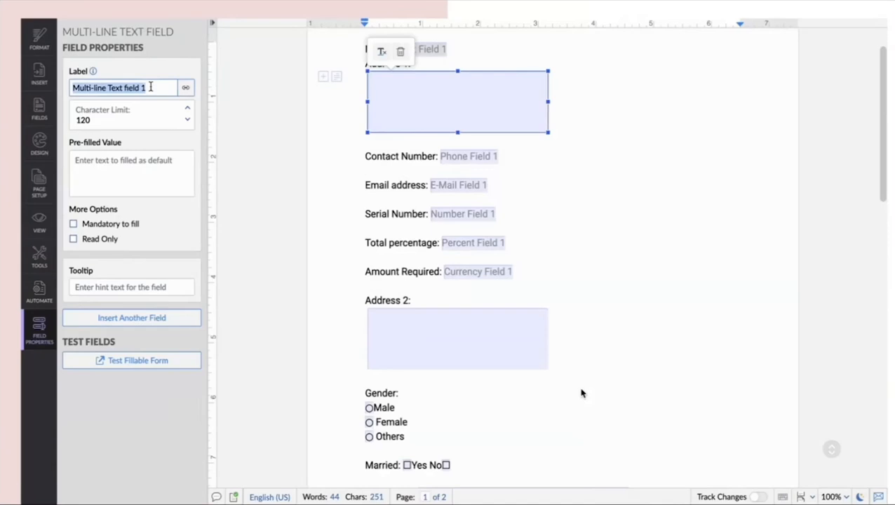
text(add)
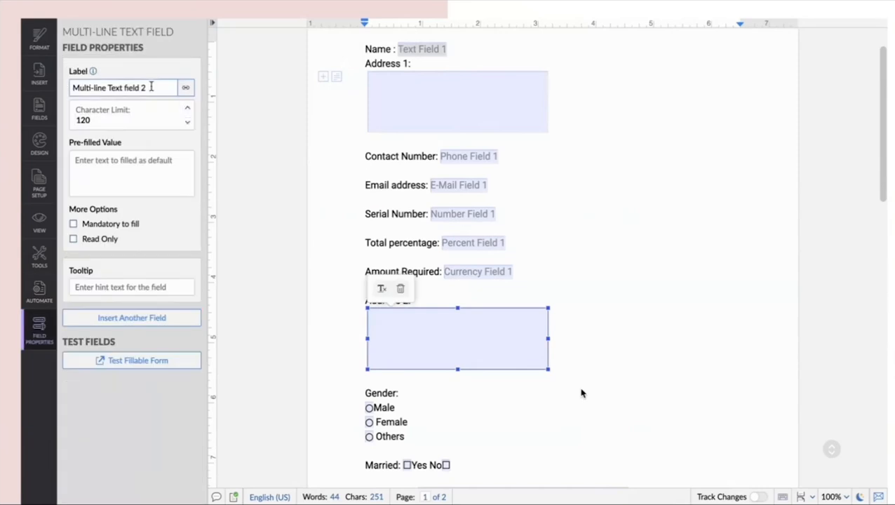
text(add)
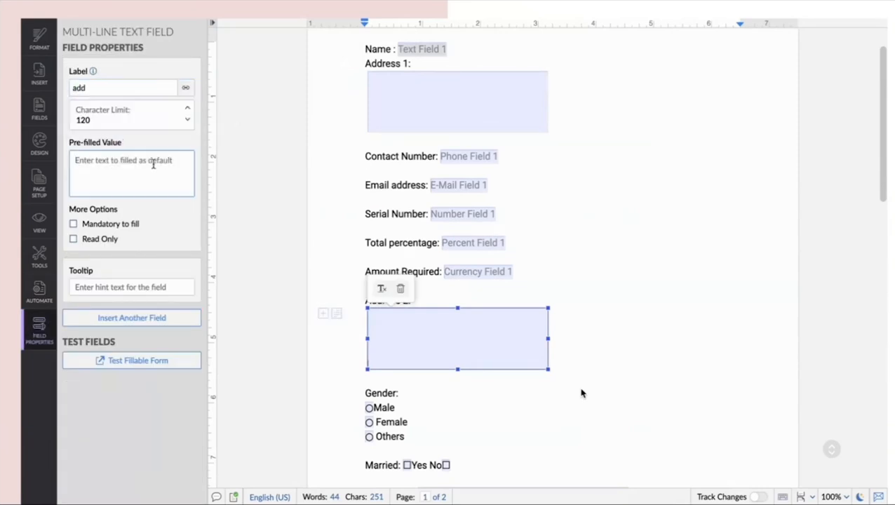
text(1st cross street, MGR road, Chennai.)
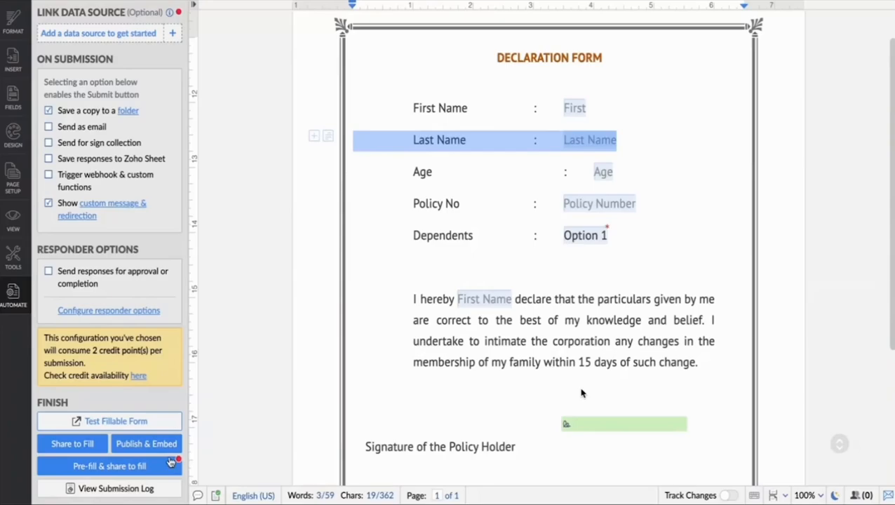
Choose the Insurance data source Zoho Sheet workbook as the pre-fill source
click(109, 465)
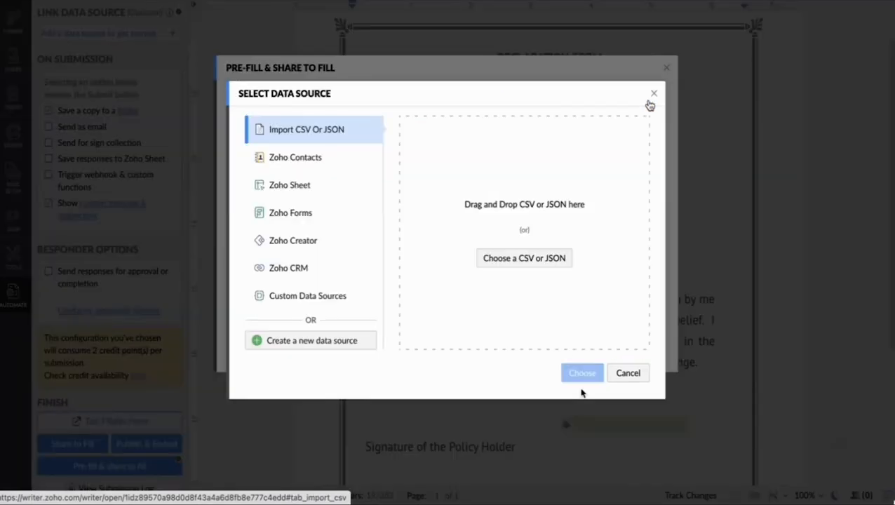
click(290, 185)
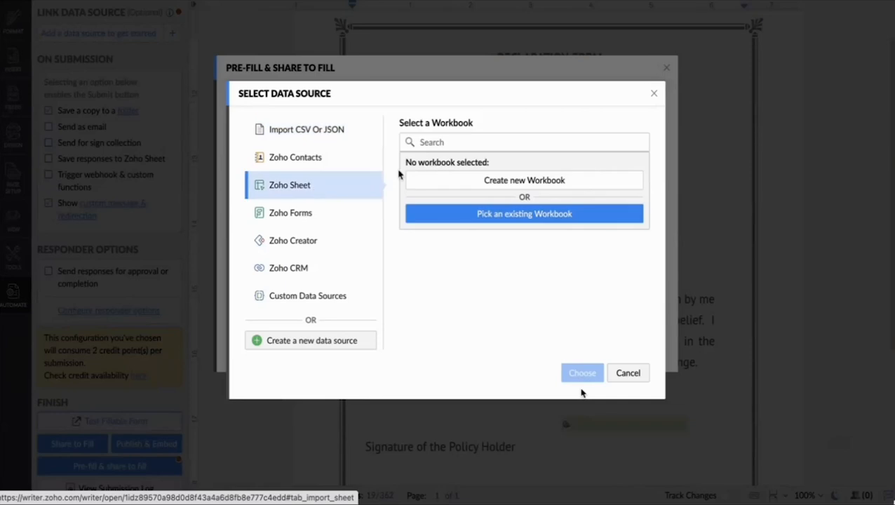
click(524, 214)
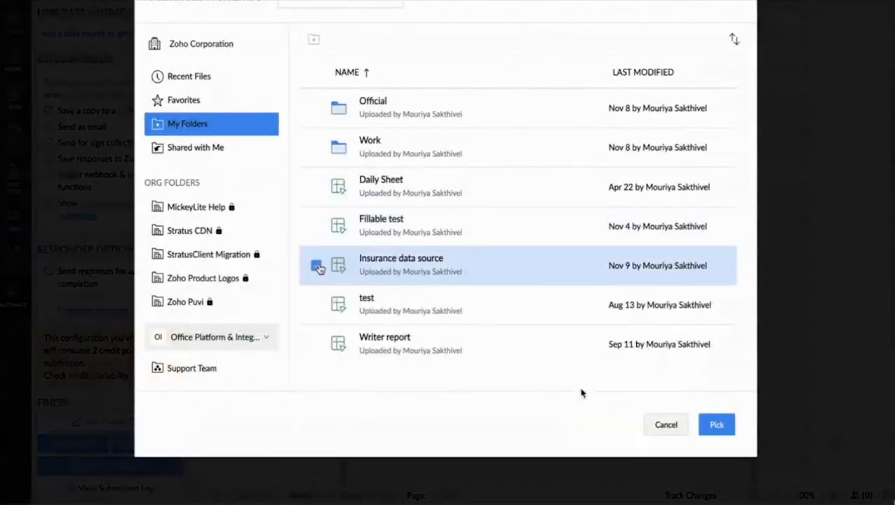
click(716, 424)
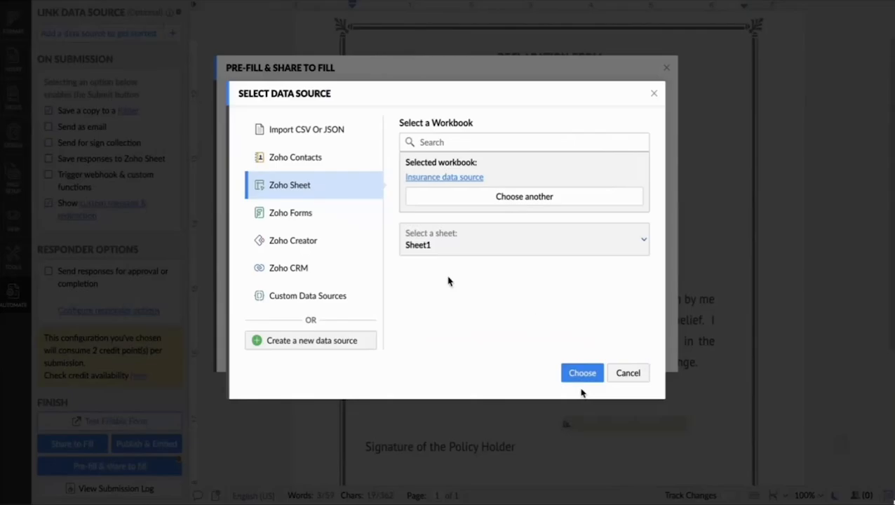
mouse_move(317, 141)
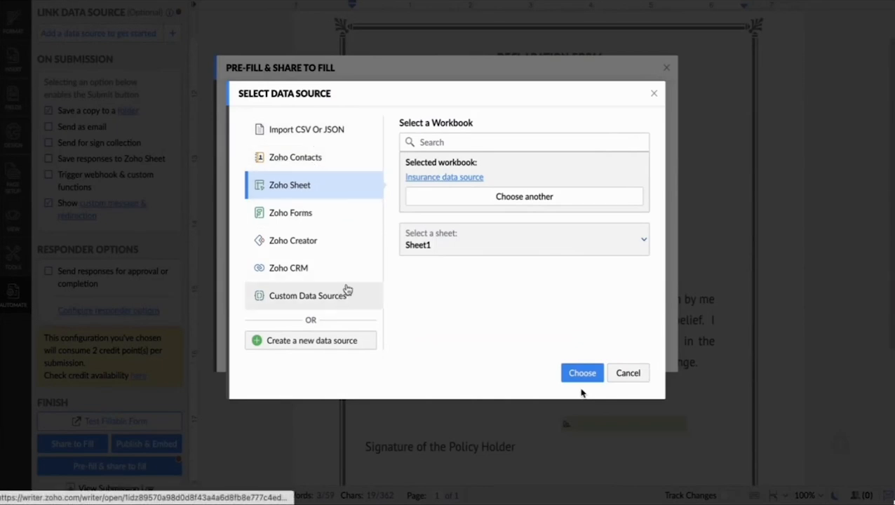
click(582, 372)
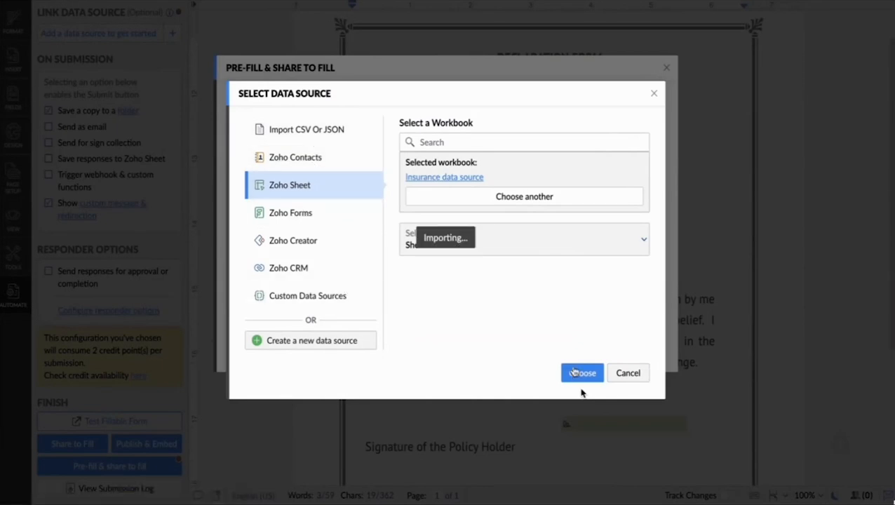
click(581, 372)
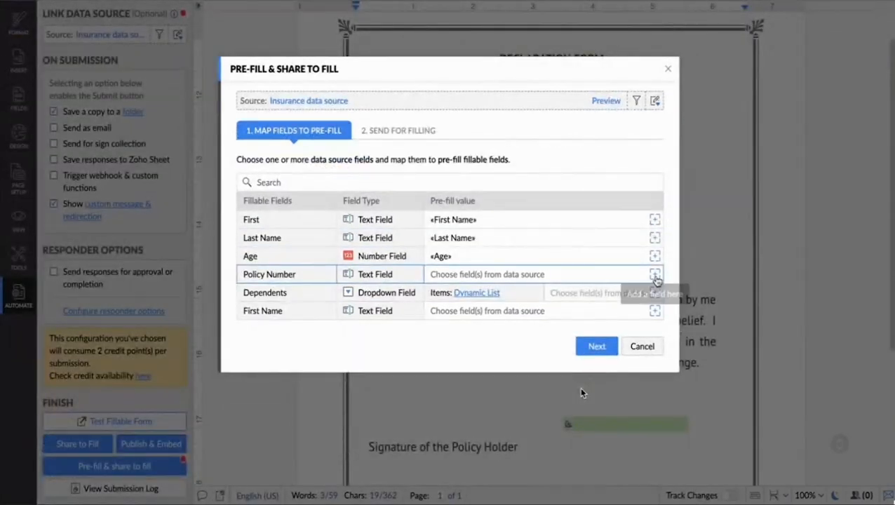
Map the Policy Number field to the Insurance No column
click(654, 274)
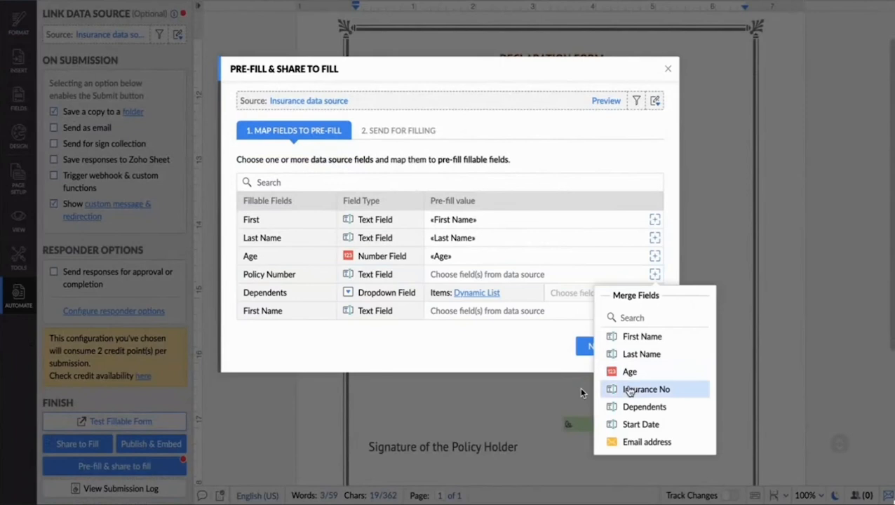
click(645, 390)
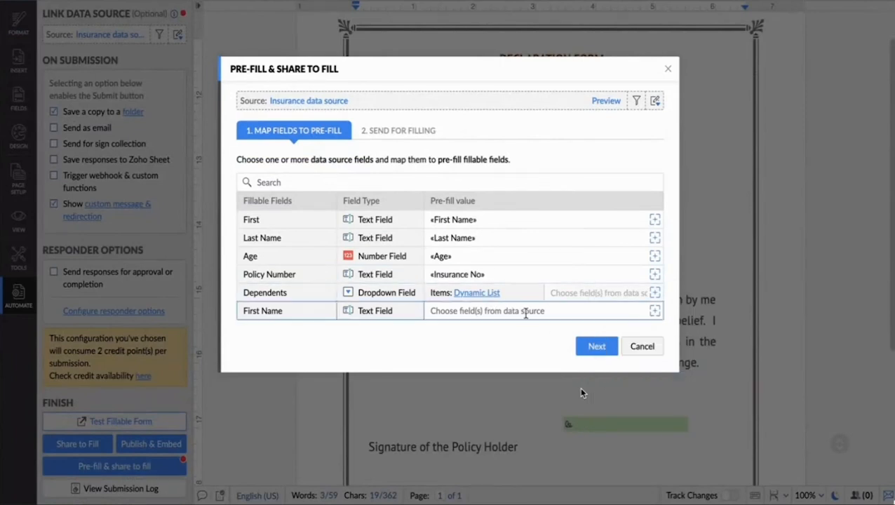
click(596, 346)
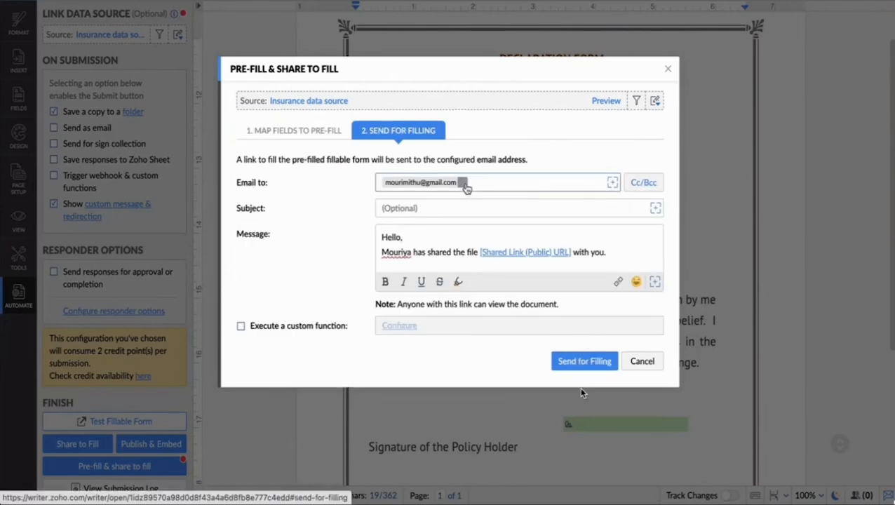
Replace the fixed recipient with the Email address field and insert a data field into the message
click(612, 182)
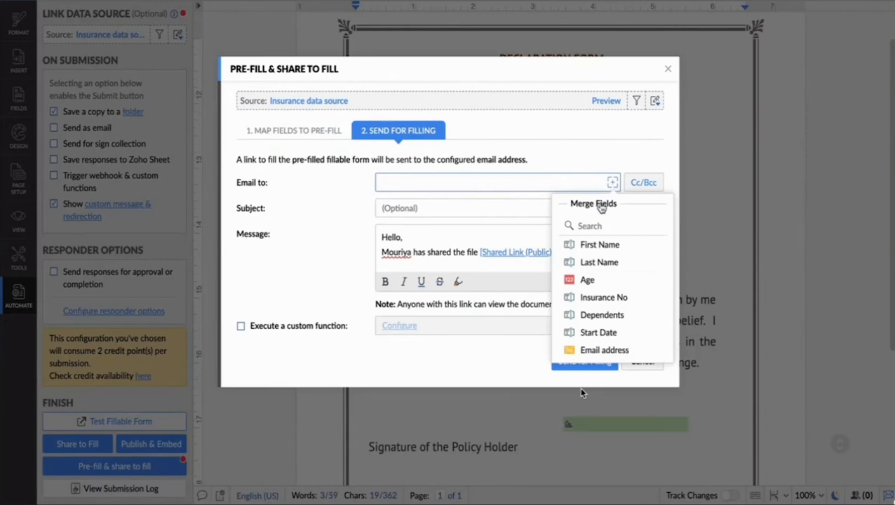
click(604, 349)
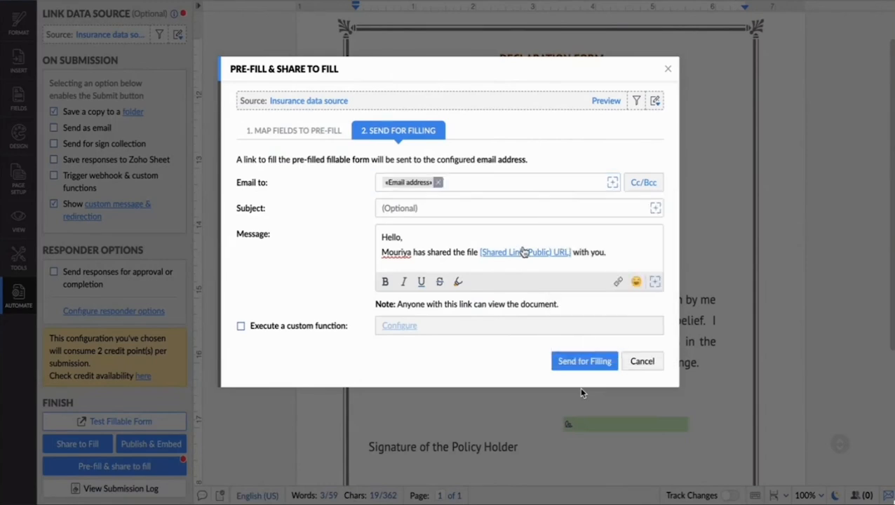
mouse_move(654, 281)
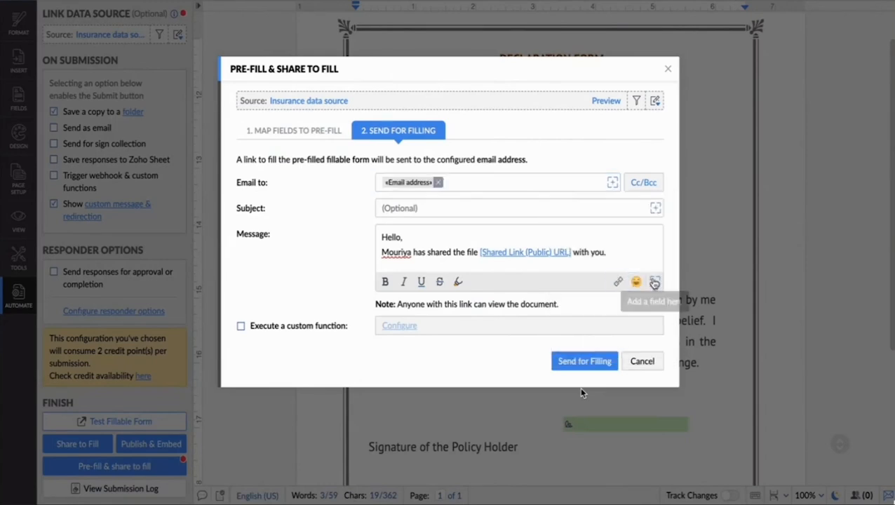
click(654, 281)
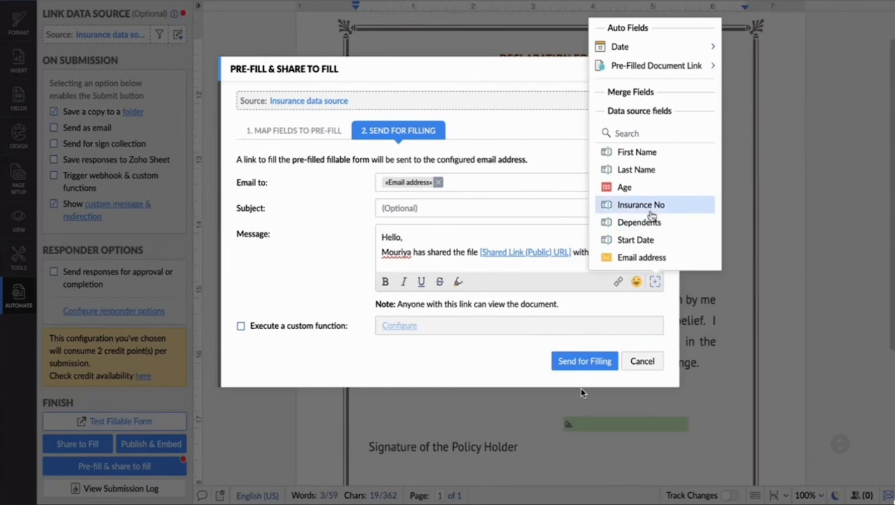
mouse_move(655, 66)
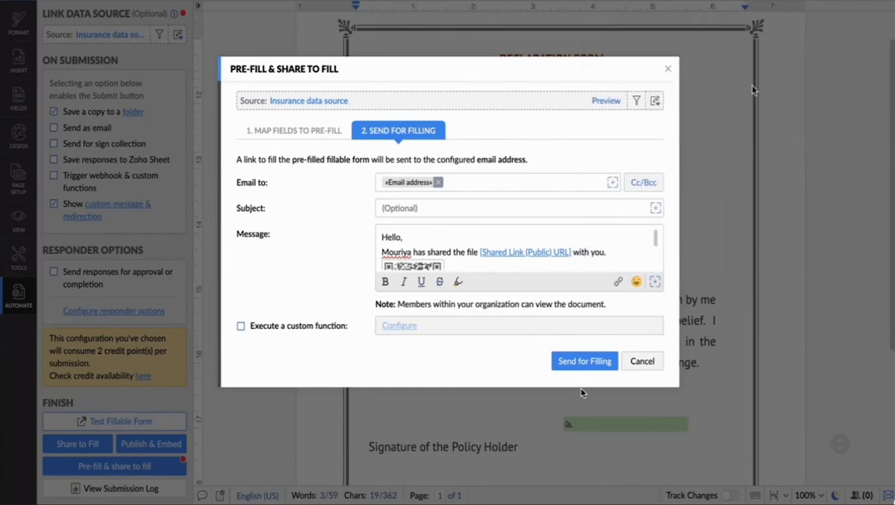
click(584, 360)
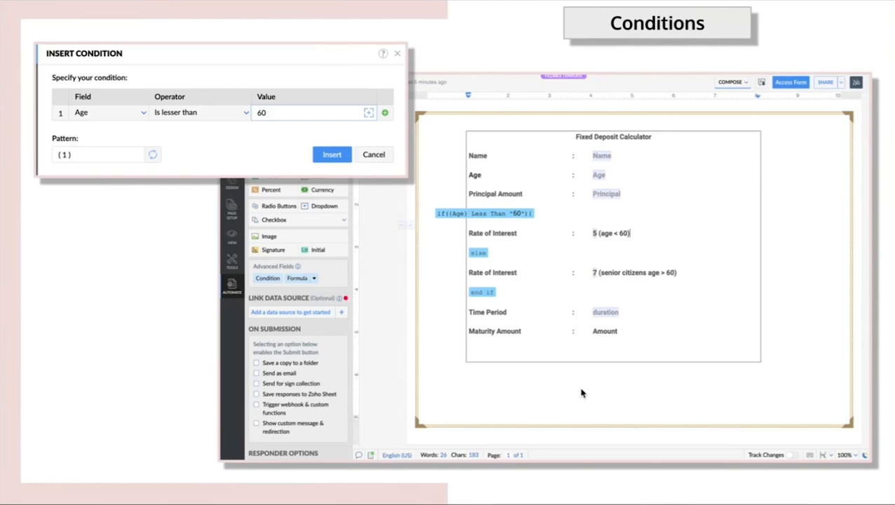
Test the form by entering Age 40, then 60, so Rate of Interest becomes 7
click(332, 154)
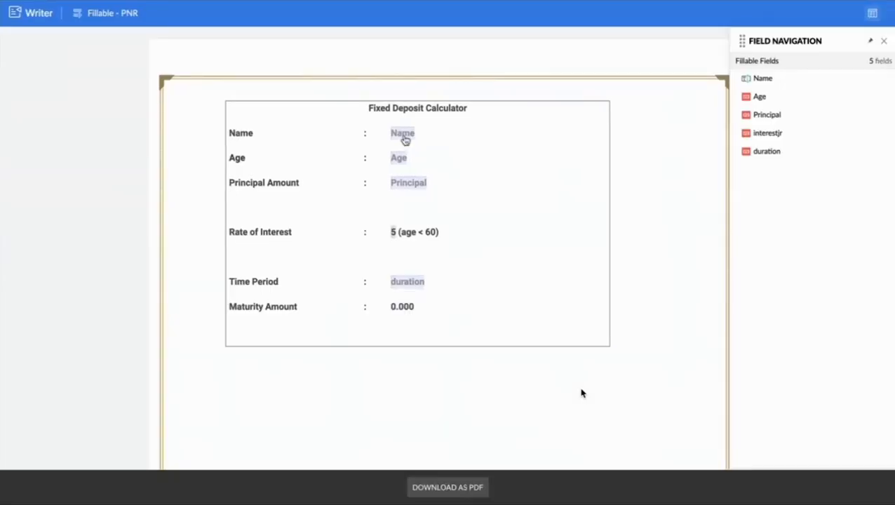
click(399, 157)
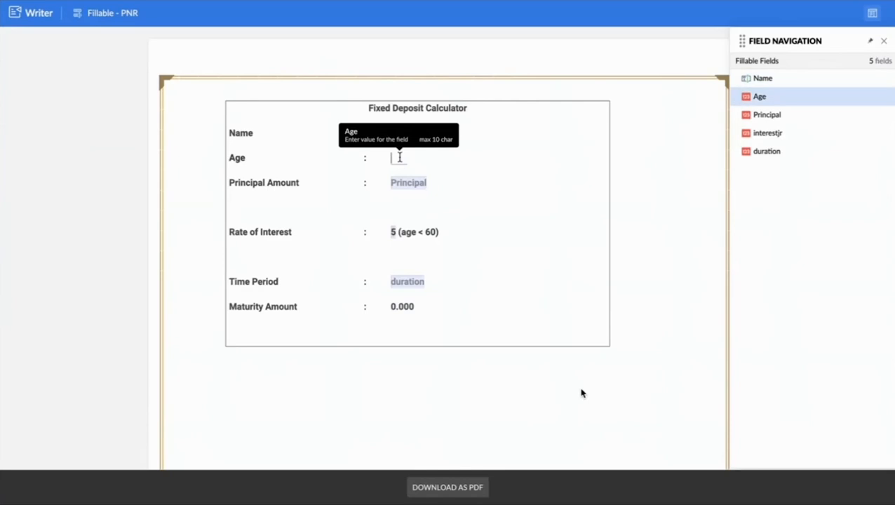
text(40)
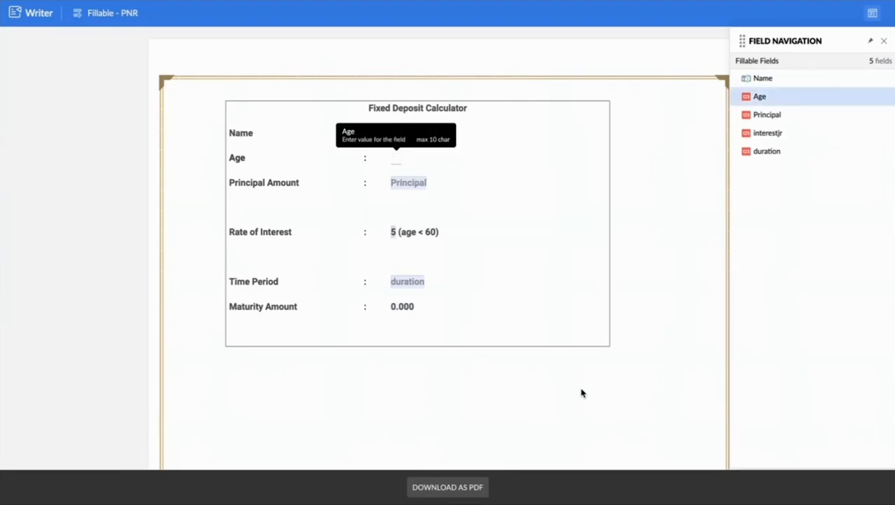
text(60)
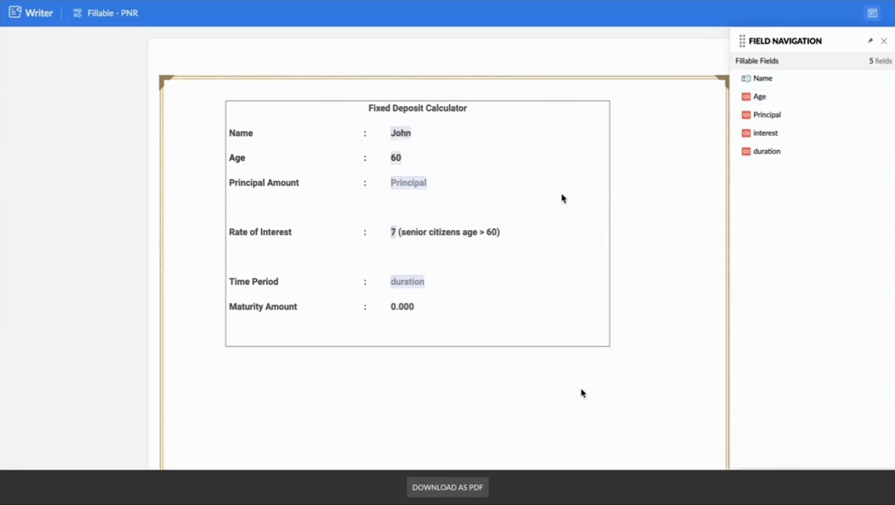
mouse_move(594, 68)
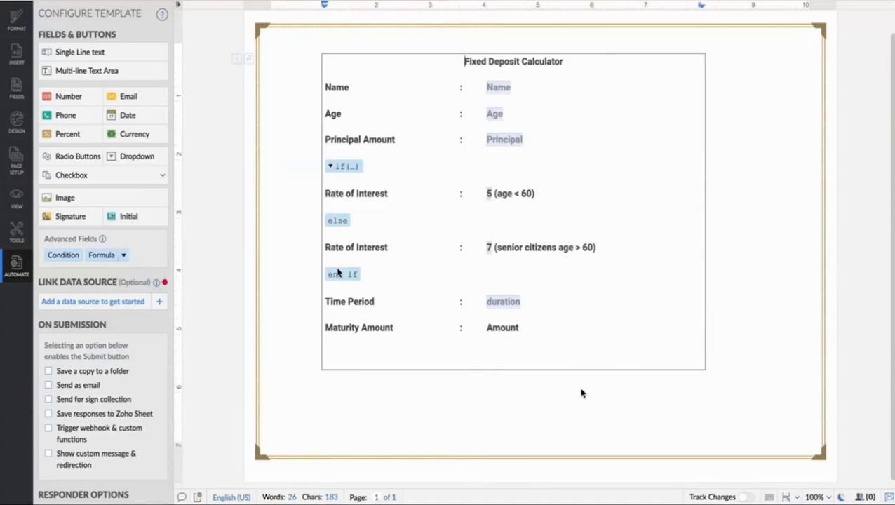
Open the saved Amount formula from the Formula dropdown in Edit Formula
click(123, 254)
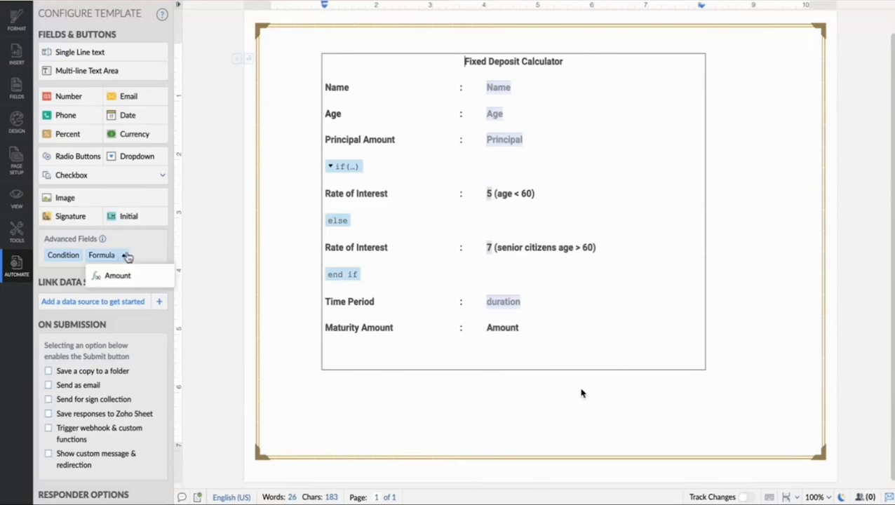
click(117, 274)
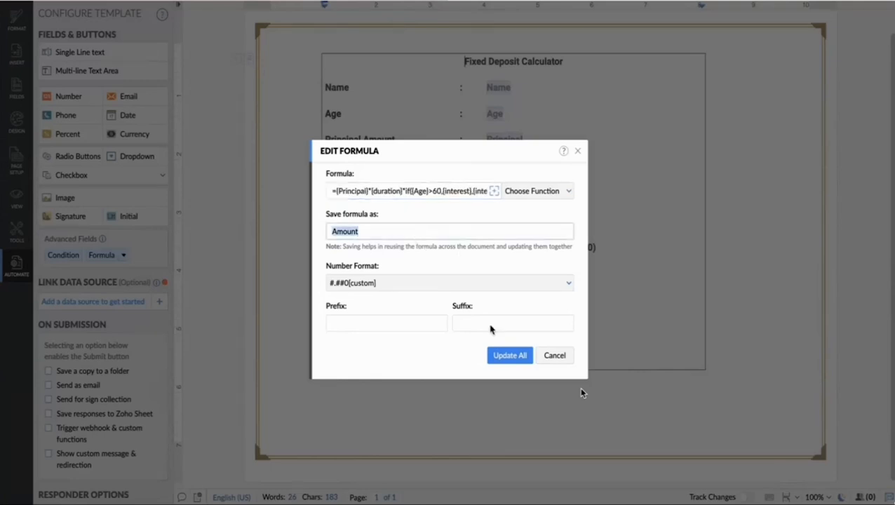
click(509, 355)
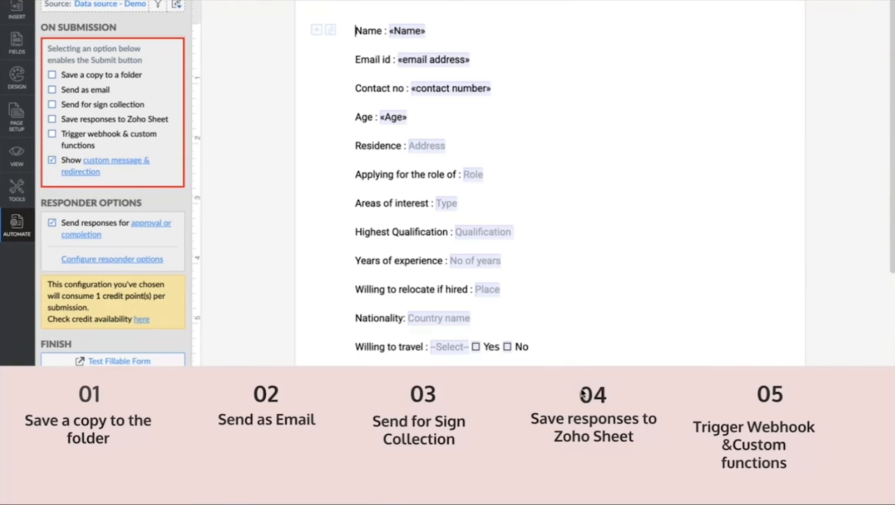
click(52, 74)
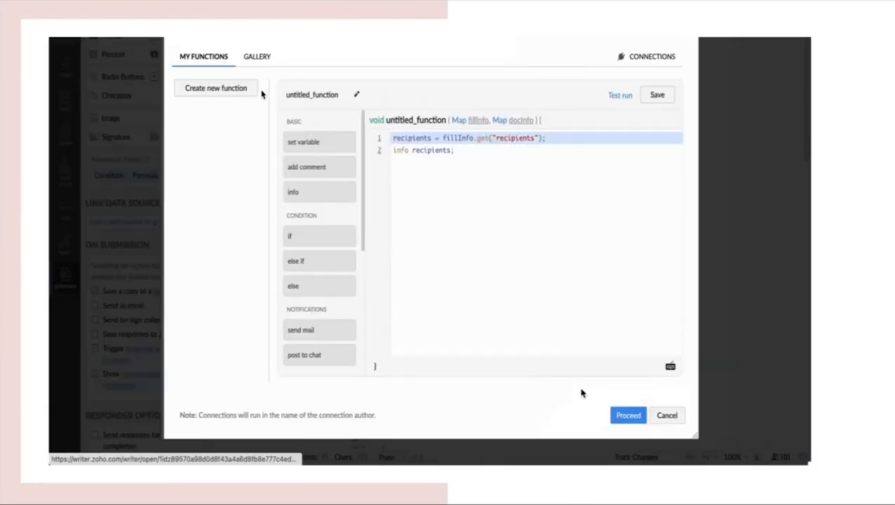
Switch between GALLERY and MY FUNCTIONS to compare ready-made functions with the custom code
click(257, 56)
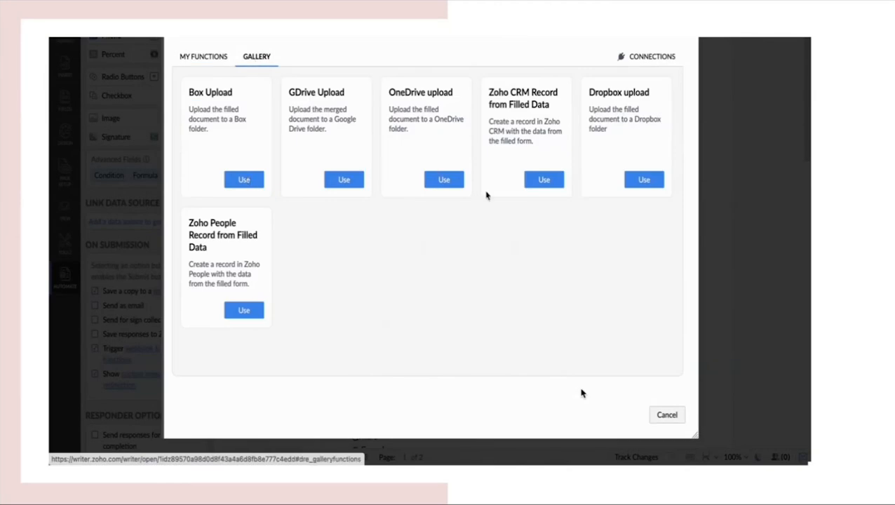
mouse_move(553, 313)
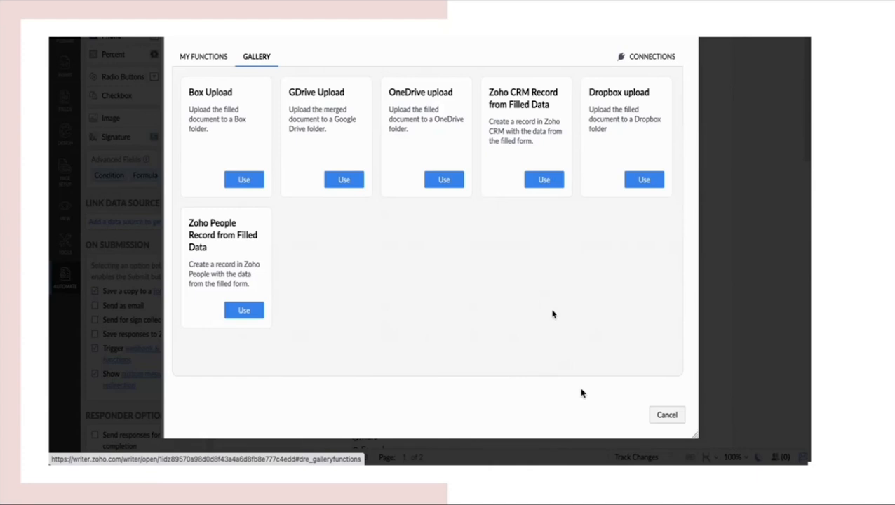
click(203, 56)
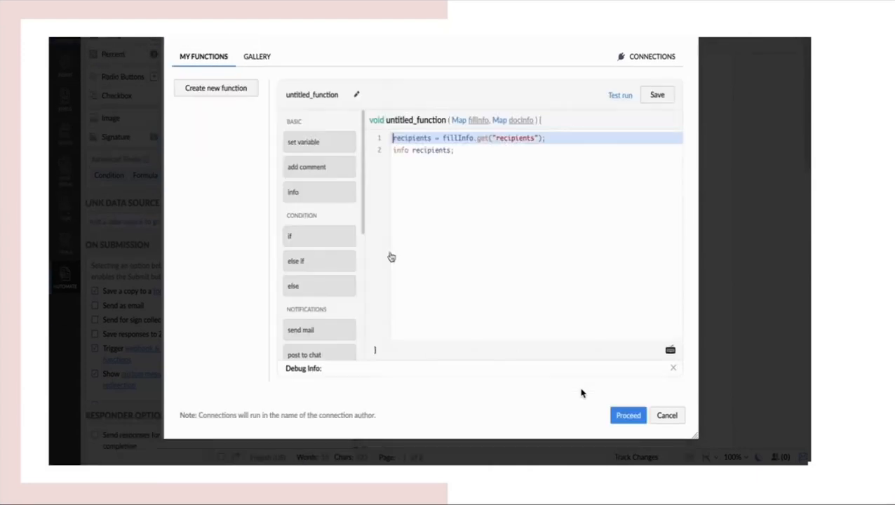
click(672, 367)
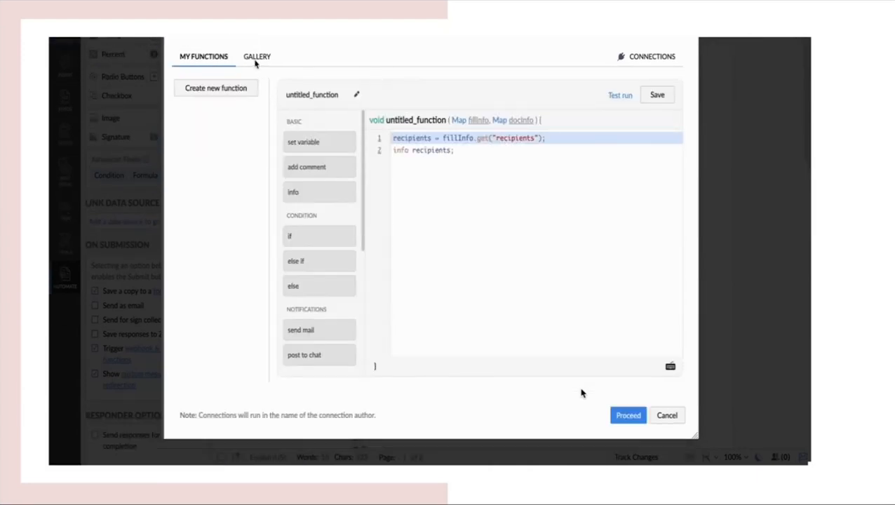
click(256, 56)
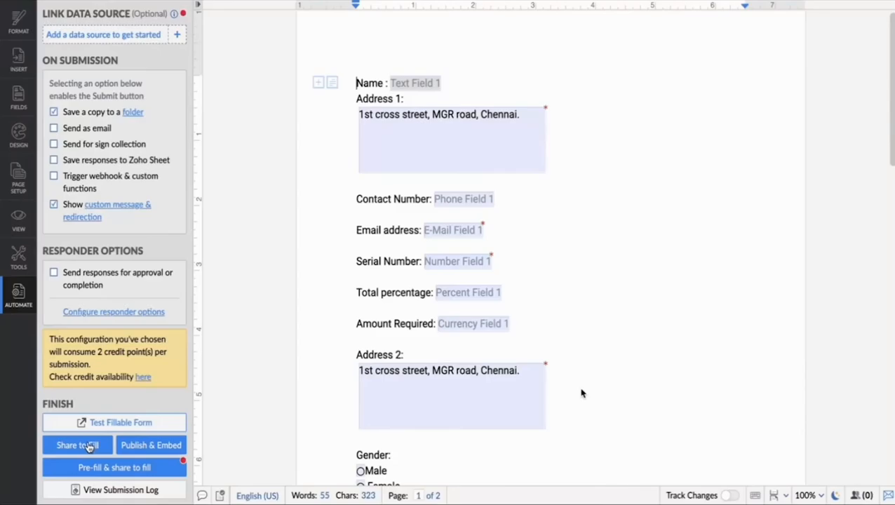
Share the form with the contact matching 'mour' with Edit field values access
click(77, 445)
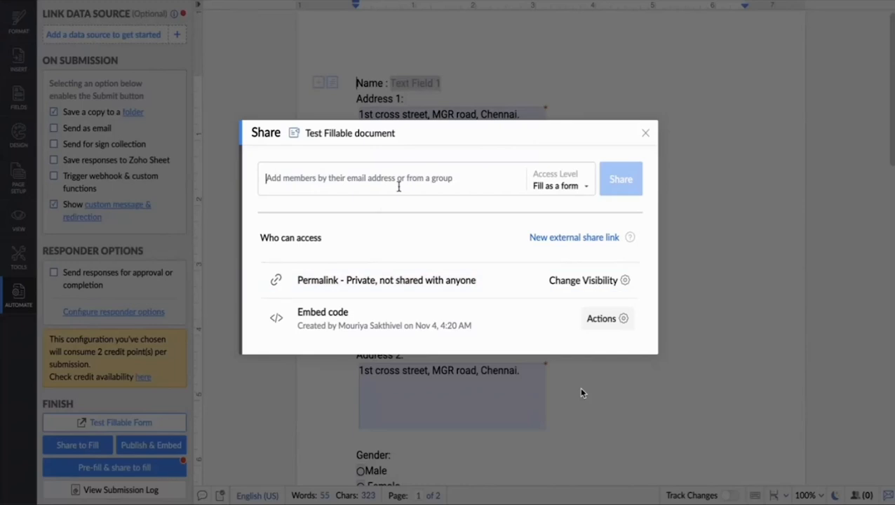
text(mour)
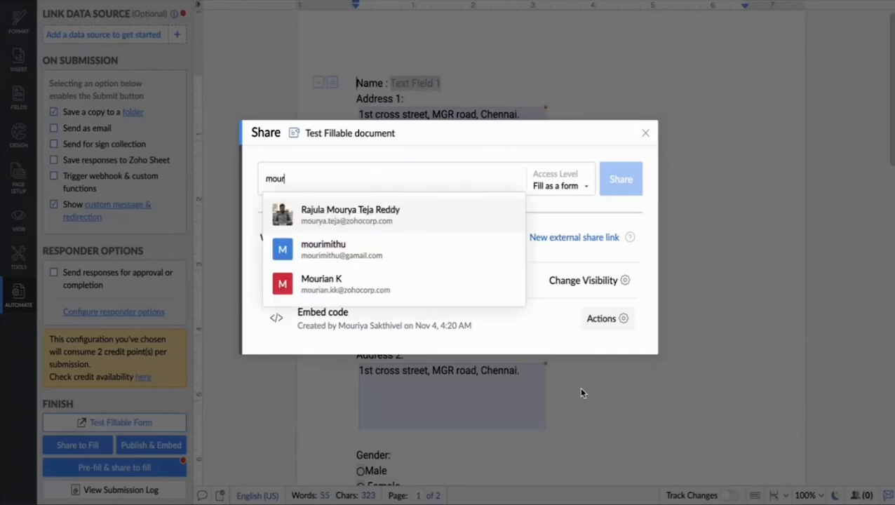
click(342, 249)
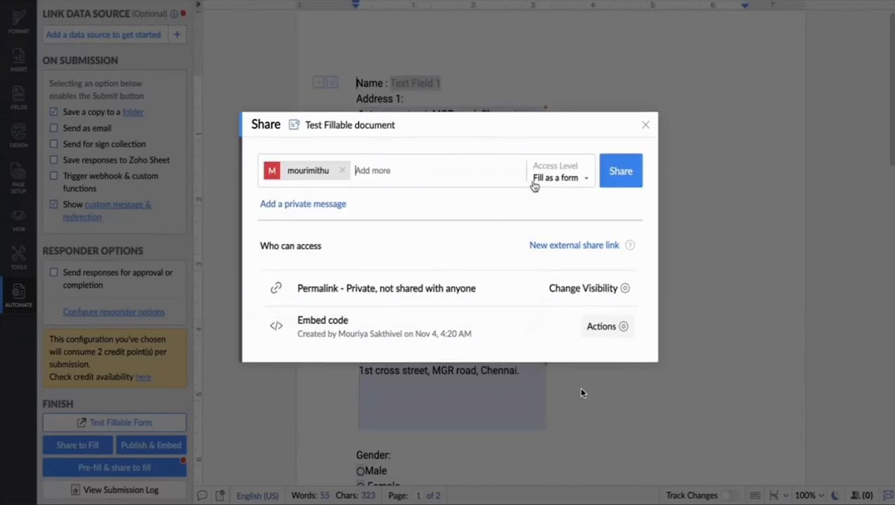
click(561, 178)
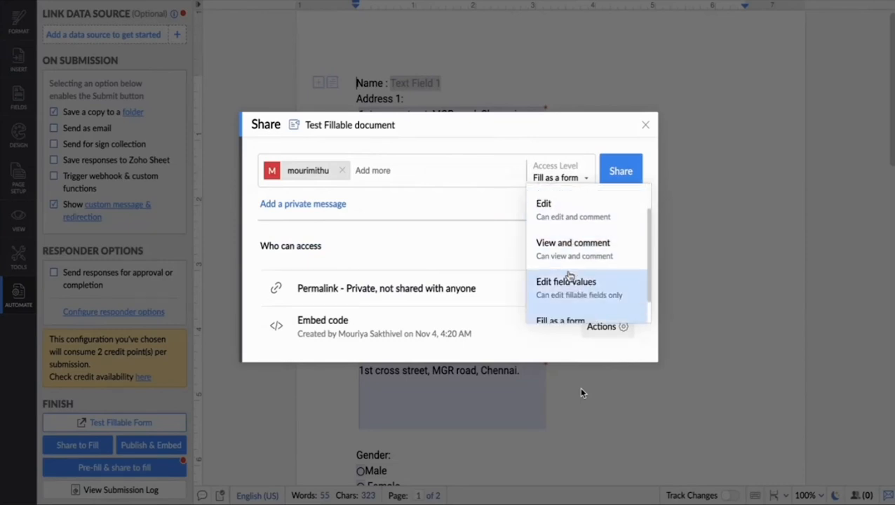
click(565, 281)
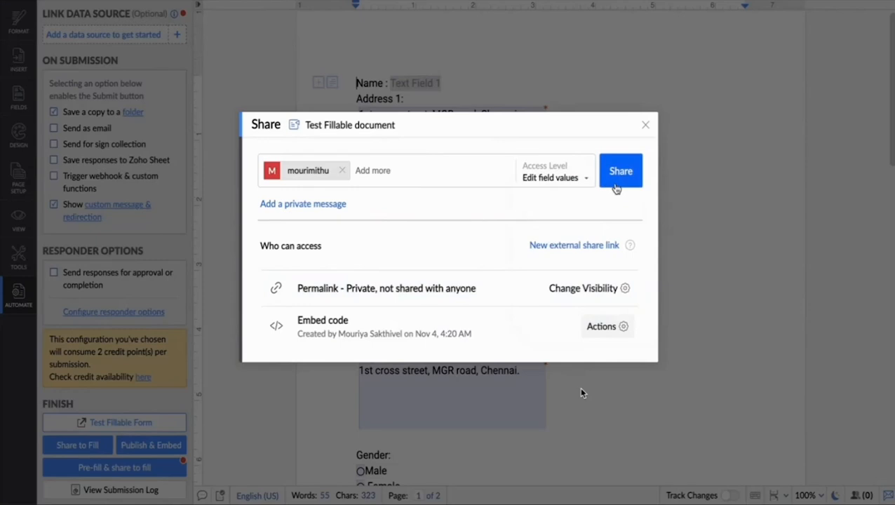
click(620, 170)
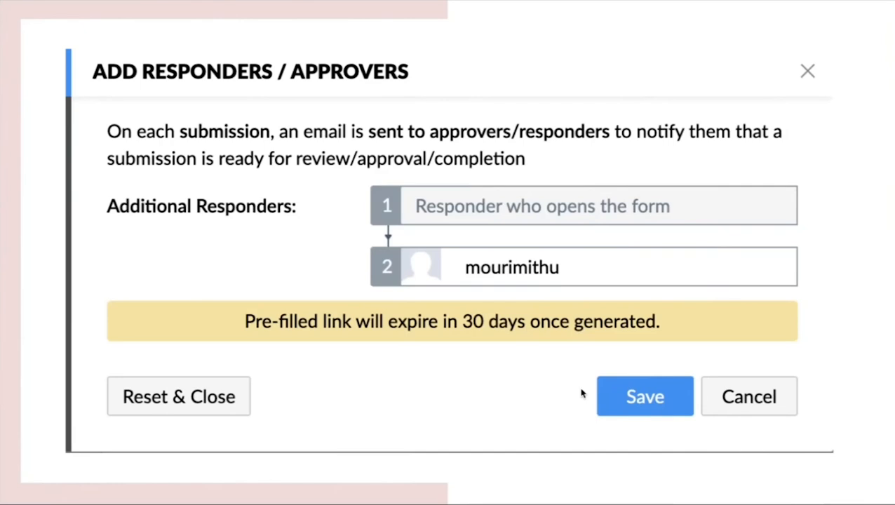
Save the second approver added after the responder
click(644, 396)
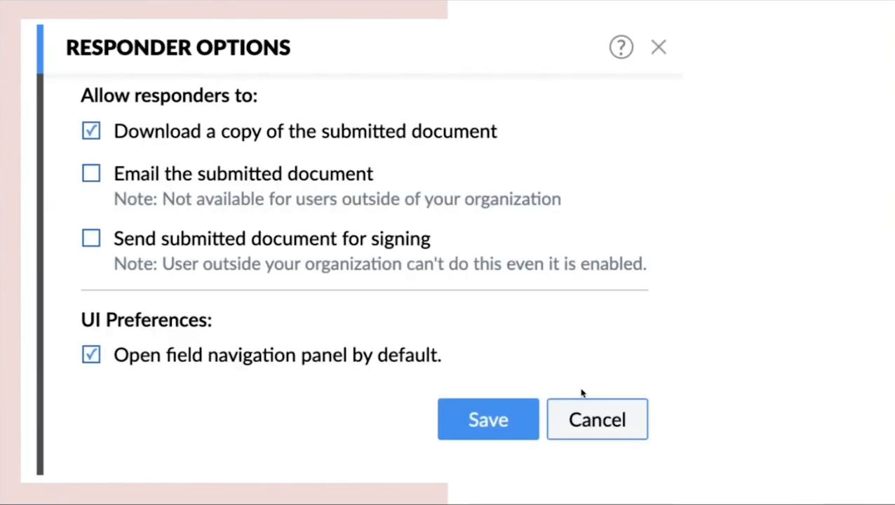